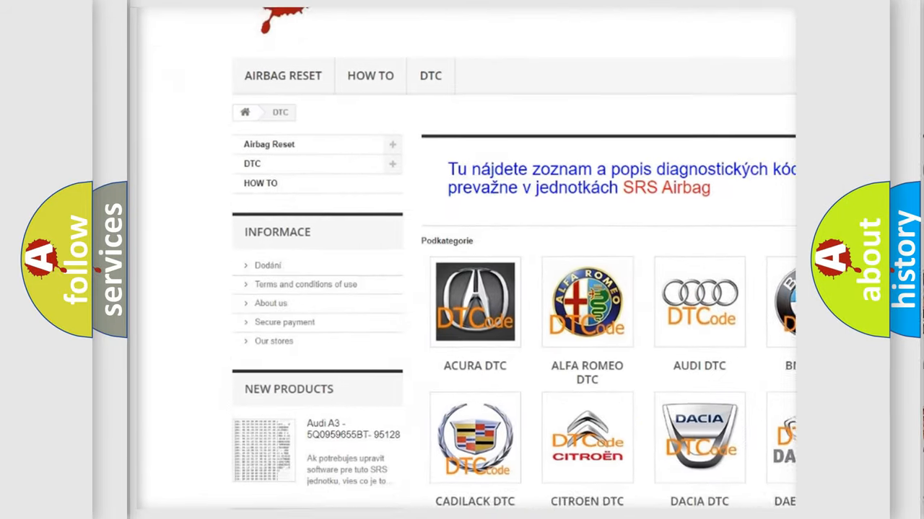
- Scroll the brand grid to the JEEP DTC tile, open it, and browse its trouble codes
scroll(down, 3)
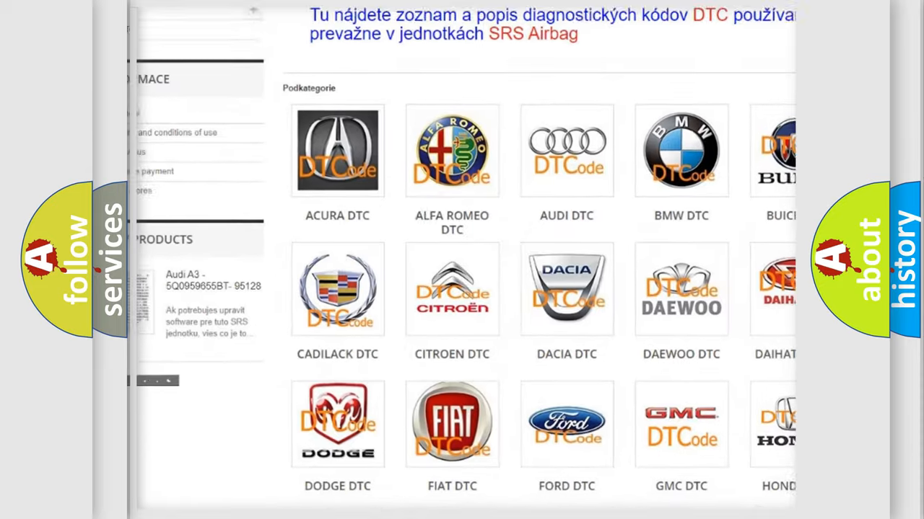
scroll(down, 3)
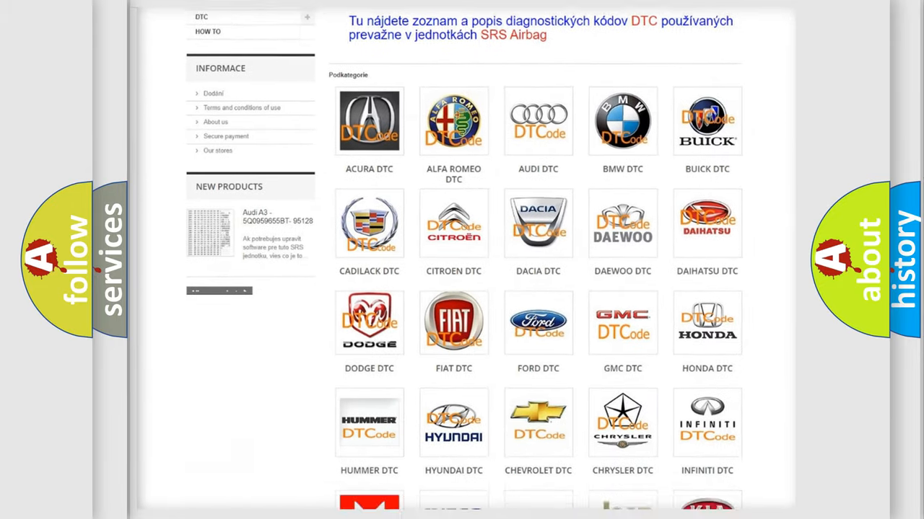
scroll(down, 3)
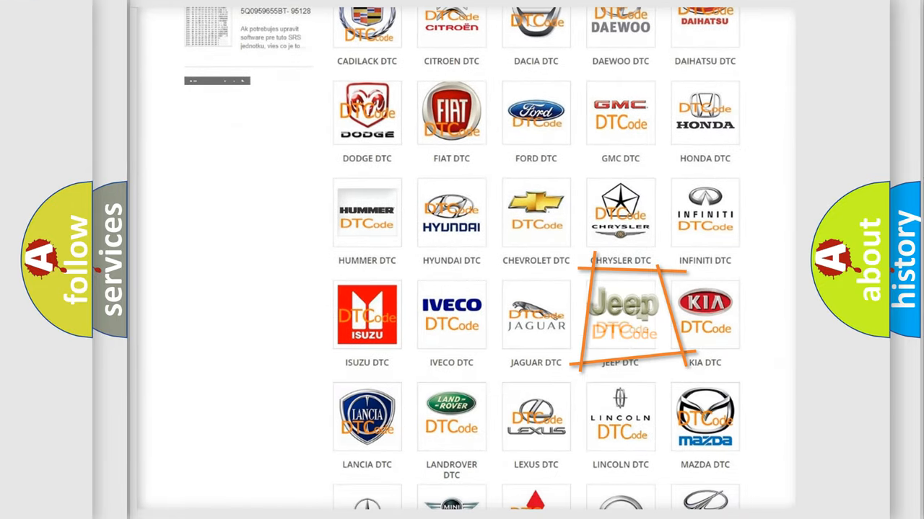
click(620, 314)
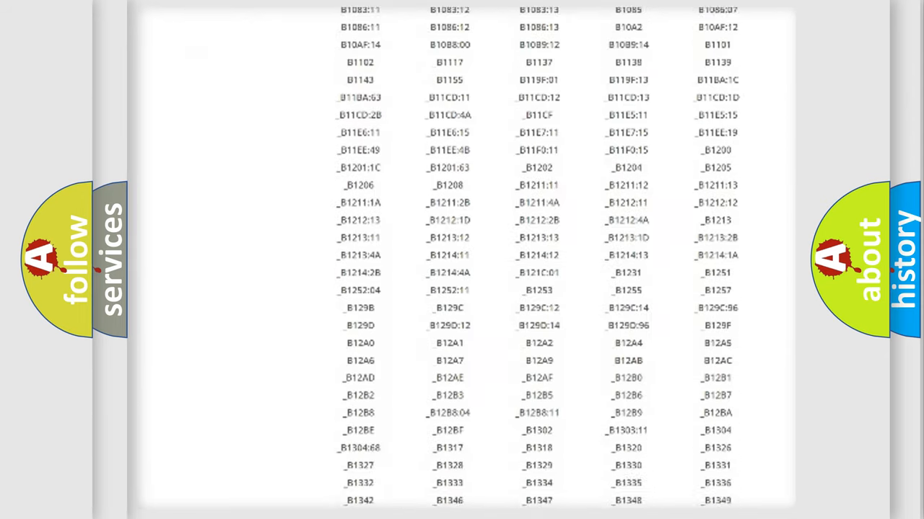
scroll(down, 3)
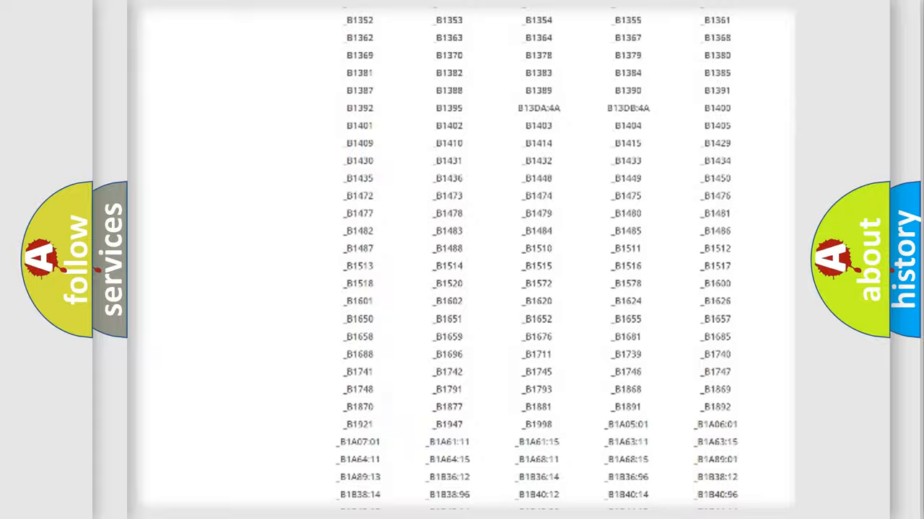